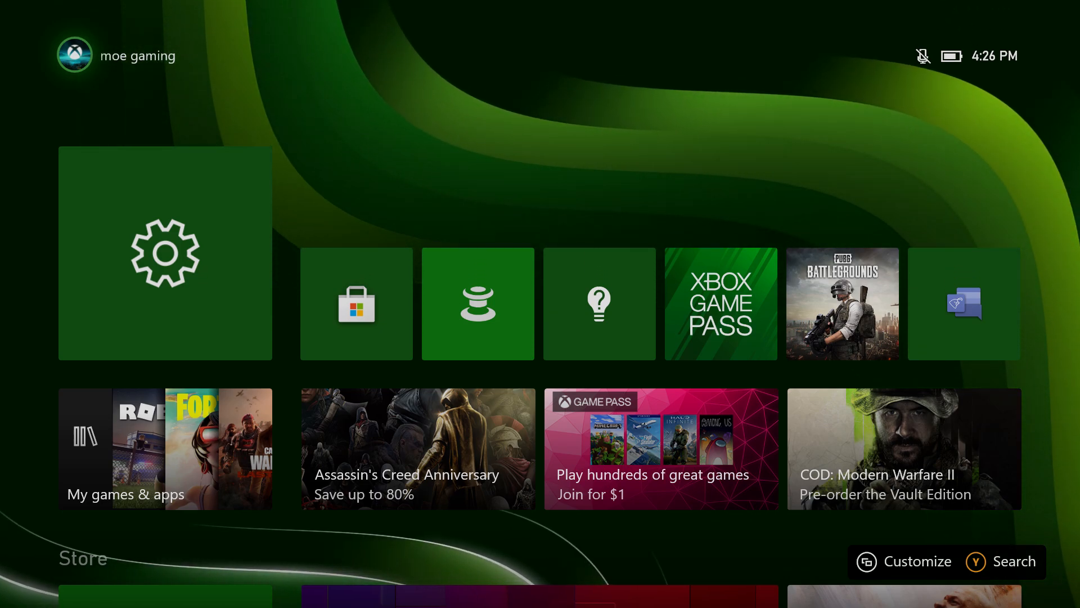
- Open Manage game and add-ons for PUBG: BATTLEGROUNDS to check for updates
left_click(75, 55)
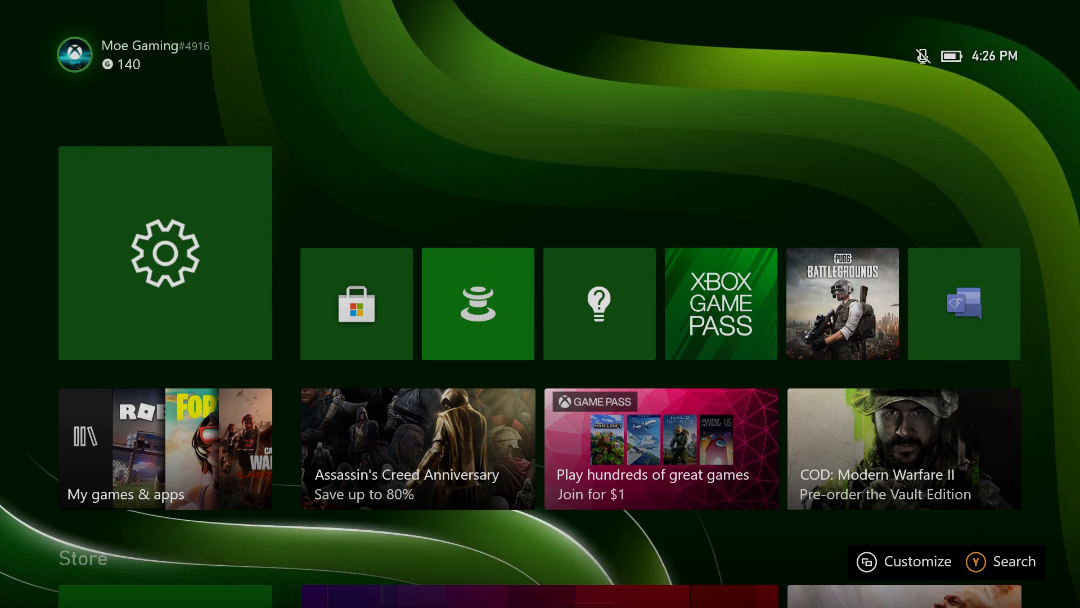
mouse_move(842, 303)
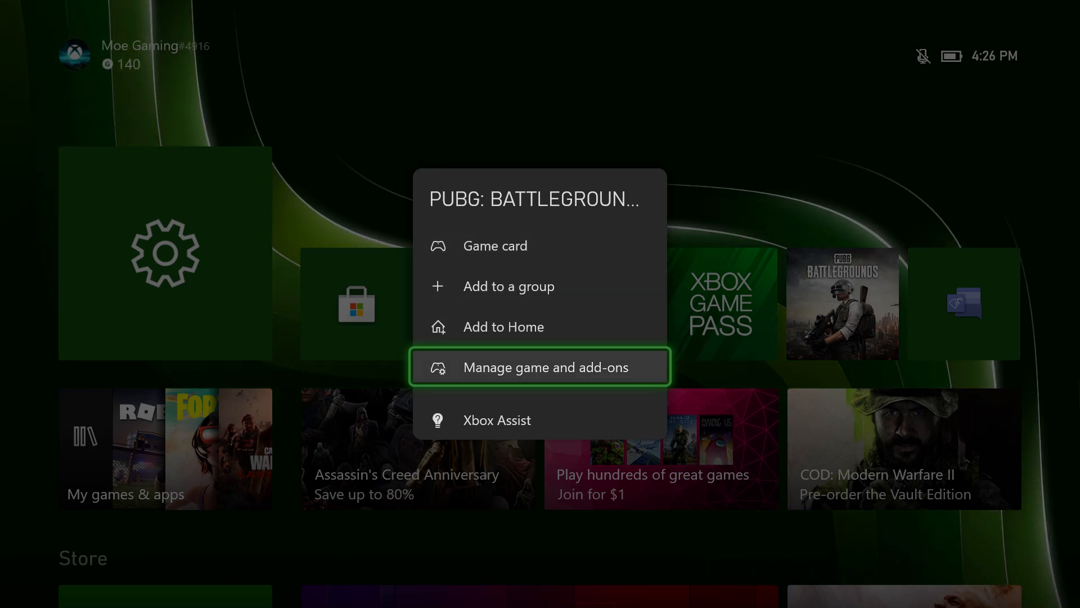
left_click(539, 367)
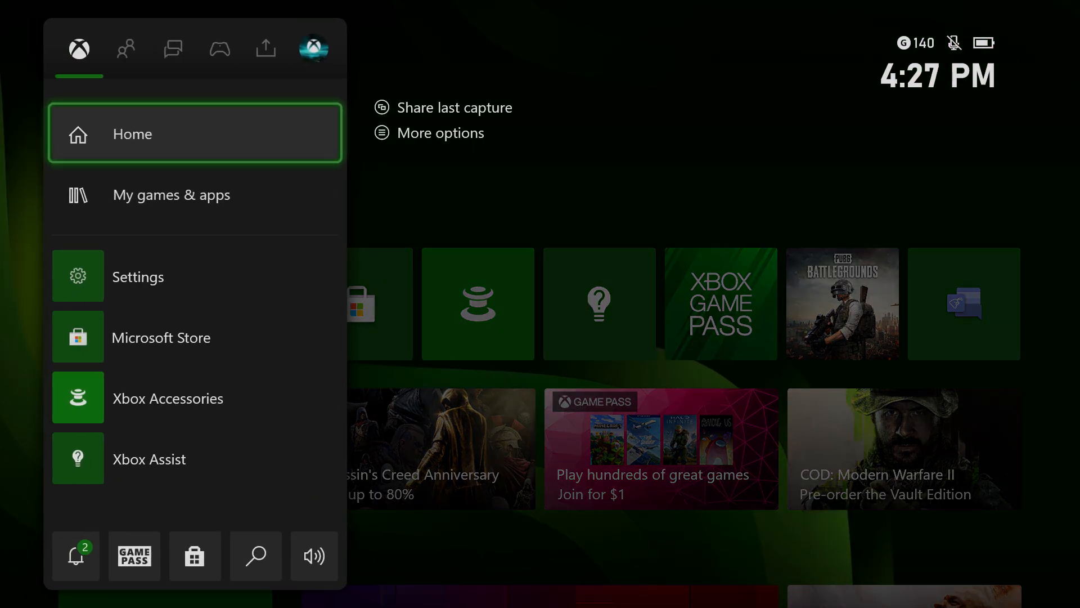
- Move through the guide tabs to reach Profile & system with its sign-out option
left_click(173, 48)
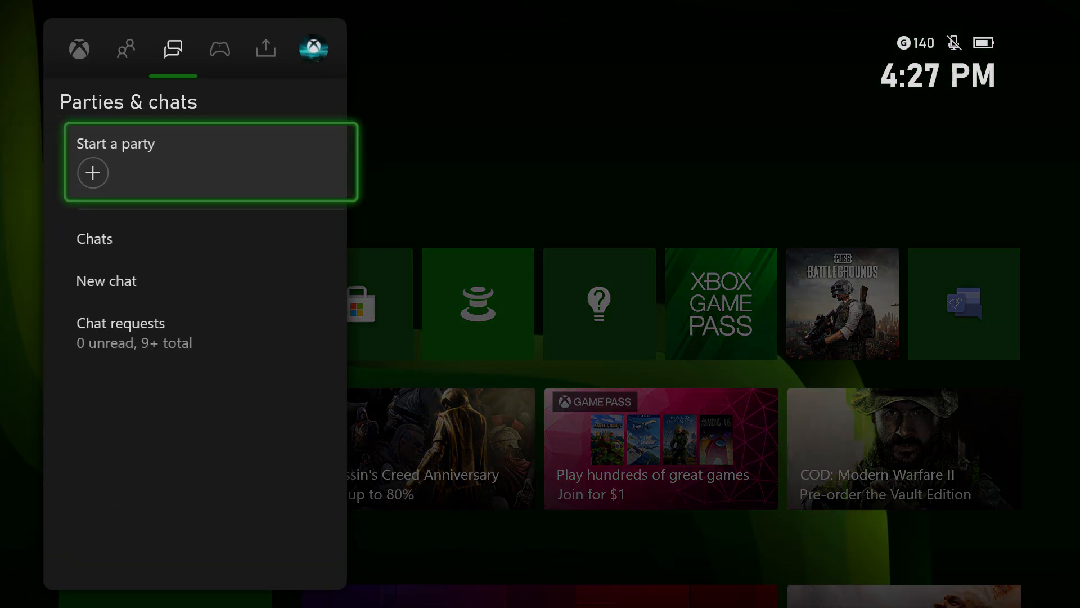
left_click(313, 49)
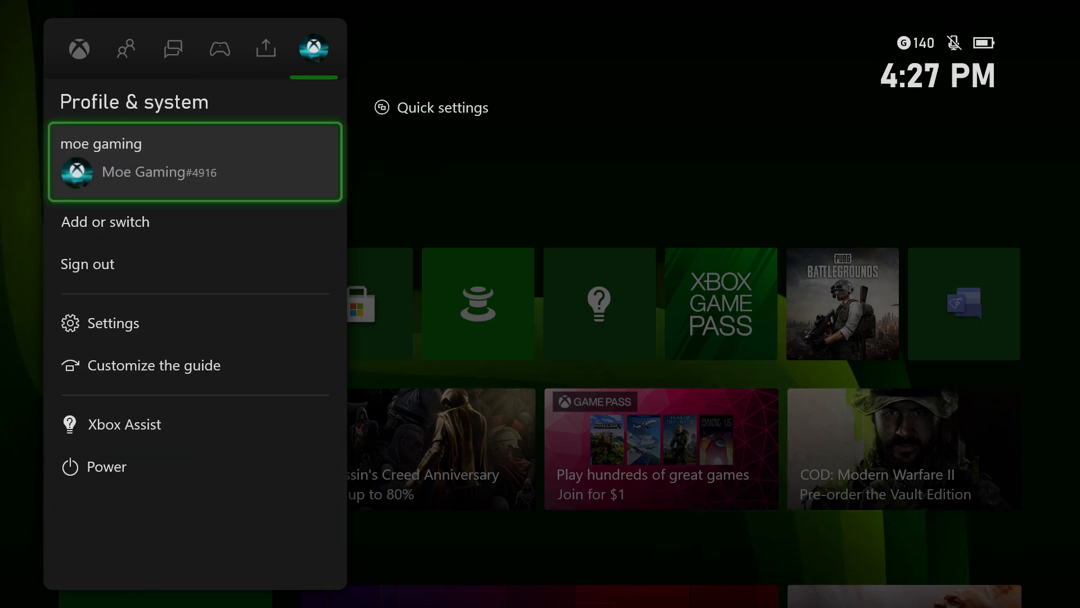